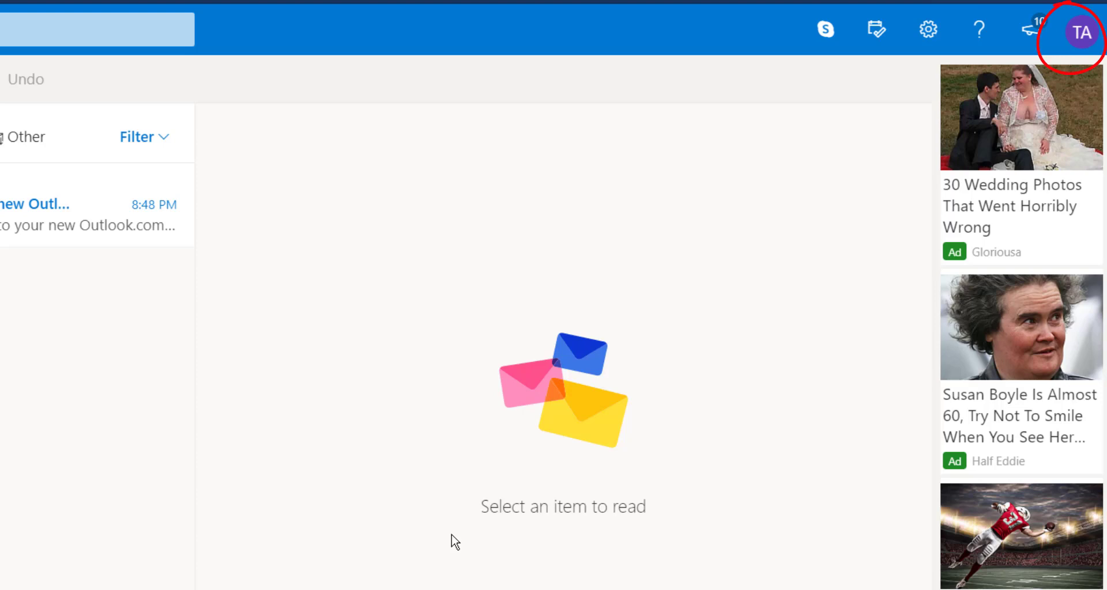
pyautogui.moveTo(1082, 32)
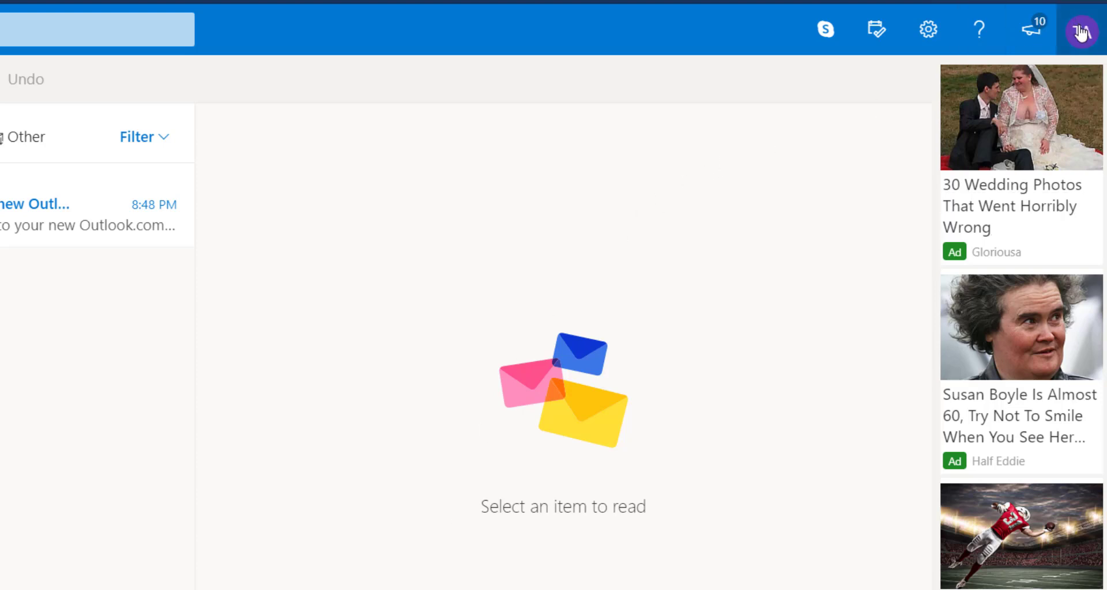
# Open My profile from the TA avatar's account panel
pyautogui.click(1080, 31)
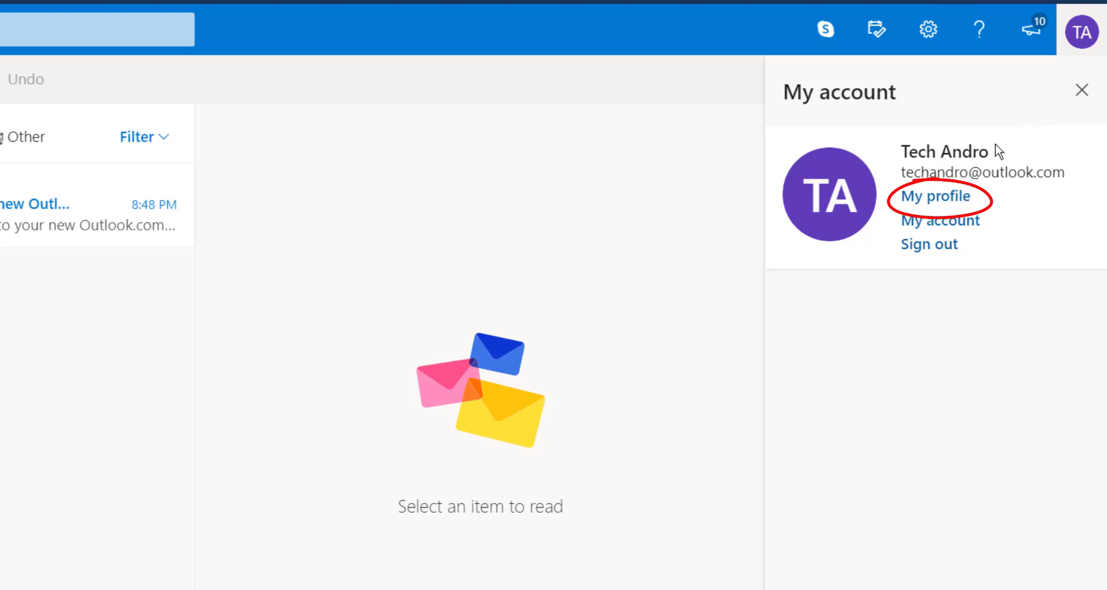
pyautogui.click(935, 197)
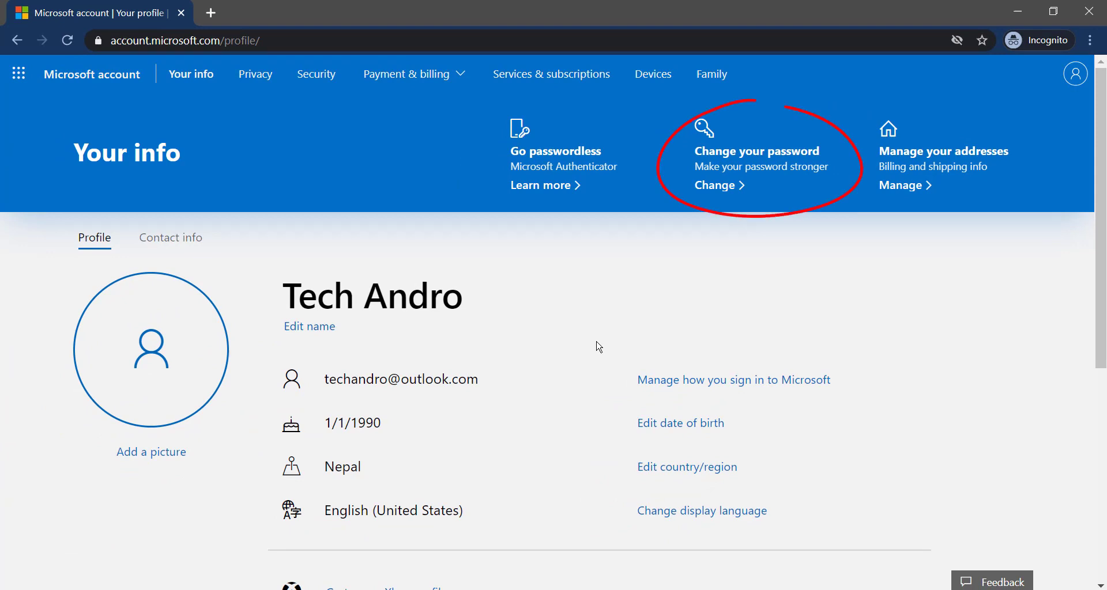
pyautogui.moveTo(716, 196)
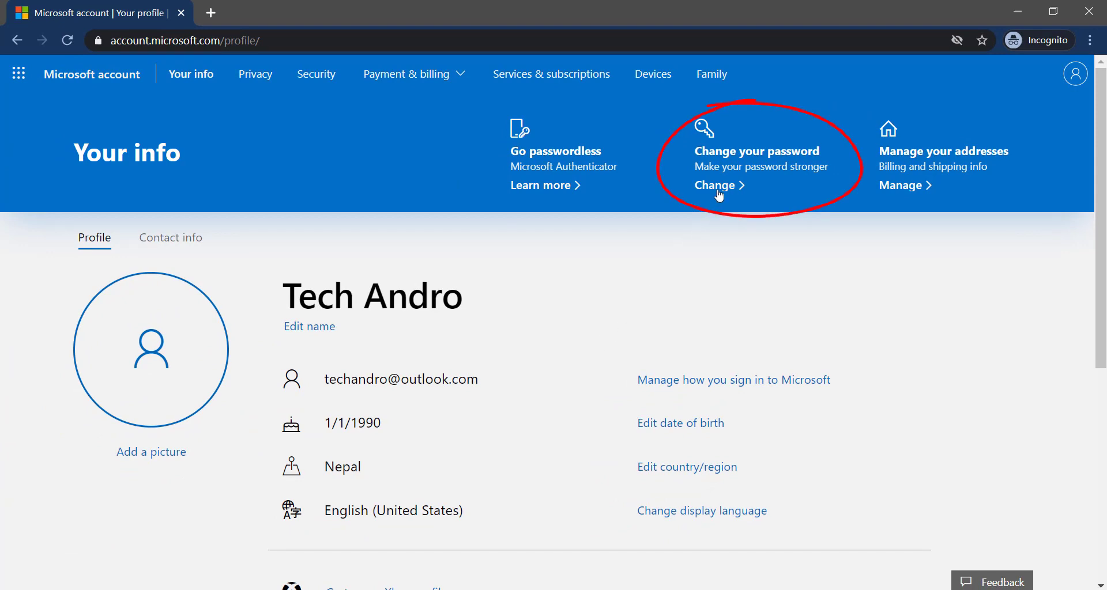
# Choose Change under Change your password on the Your info page
pyautogui.click(715, 185)
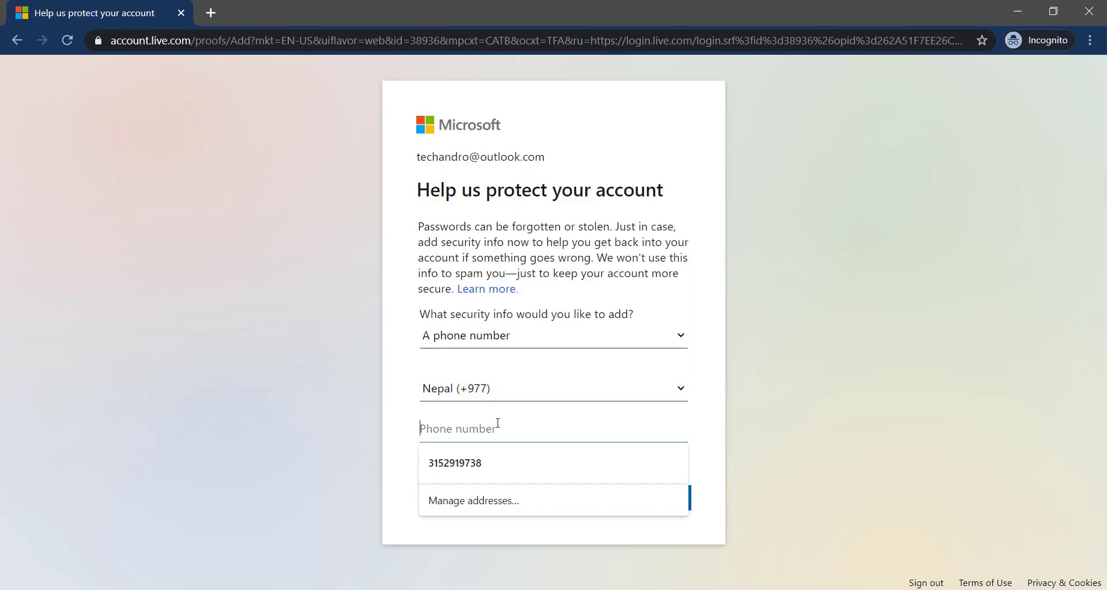
pyautogui.click(456, 463)
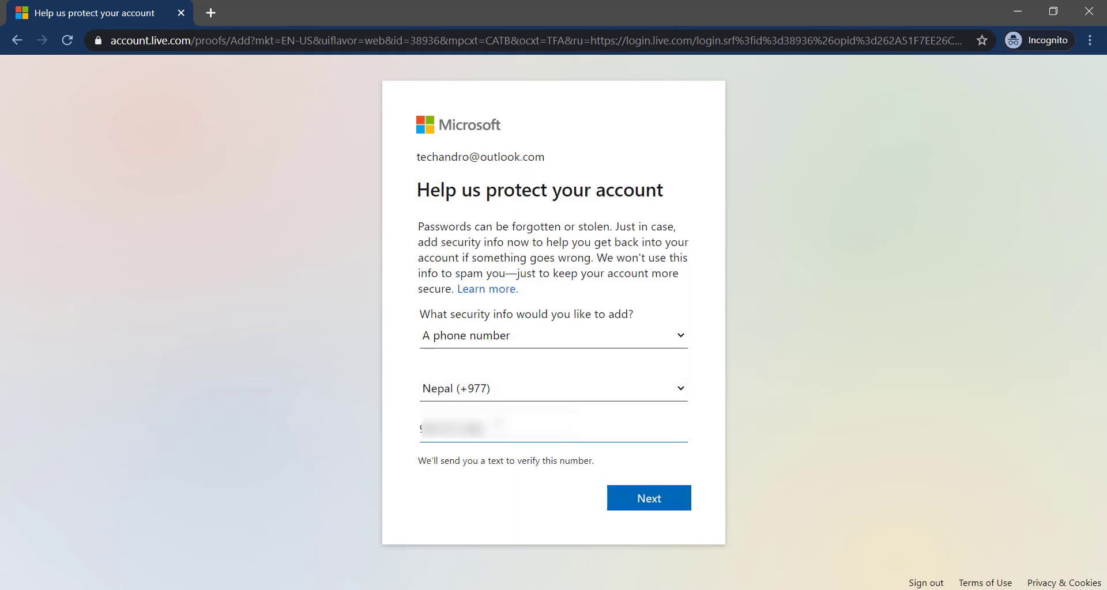
pyautogui.click(648, 498)
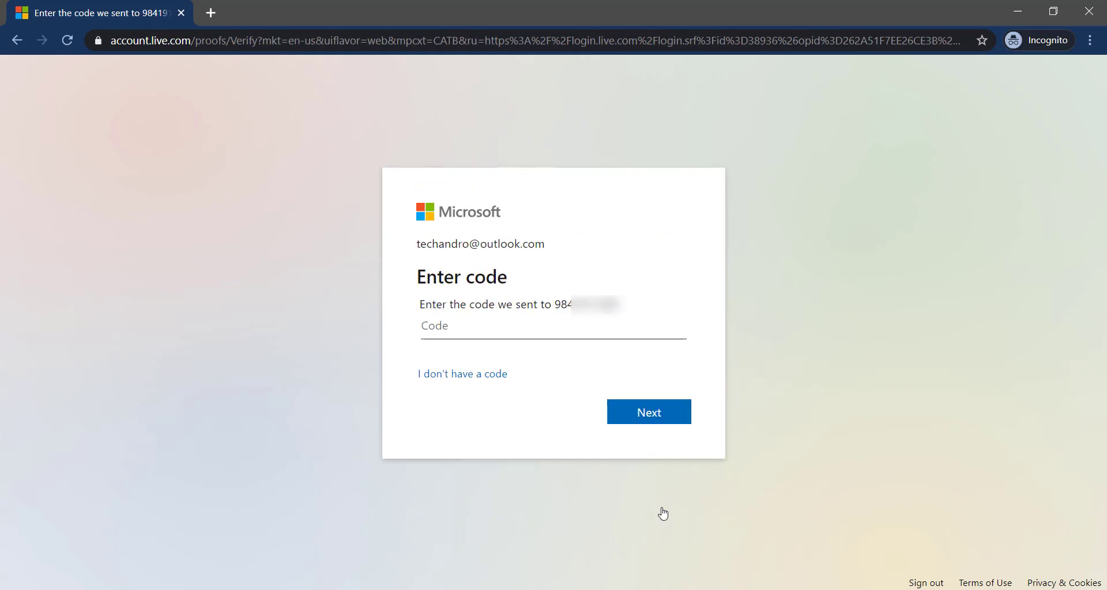
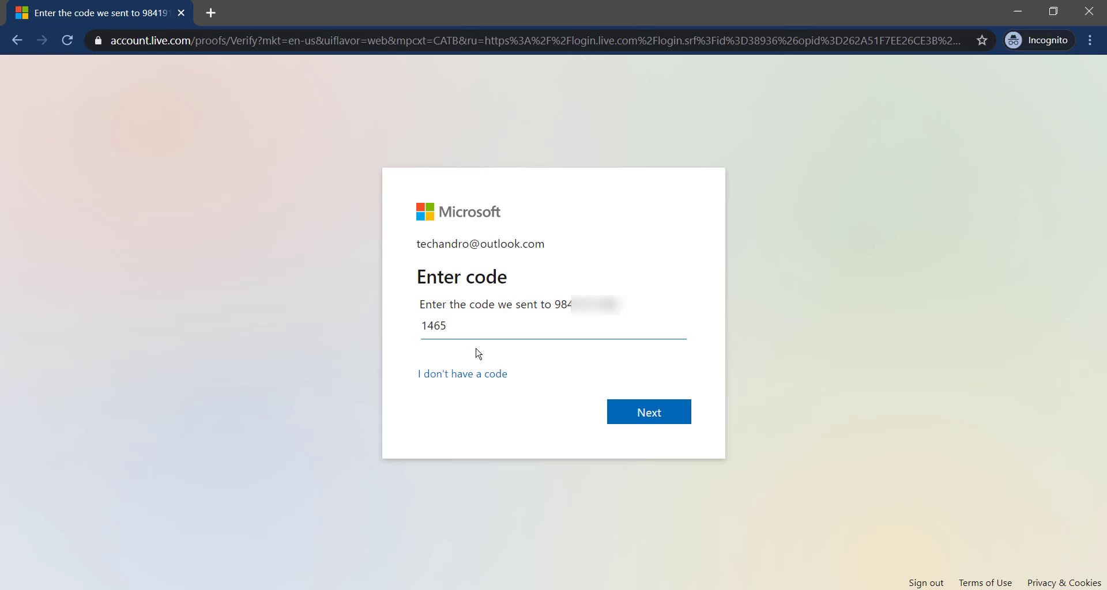
pyautogui.click(648, 412)
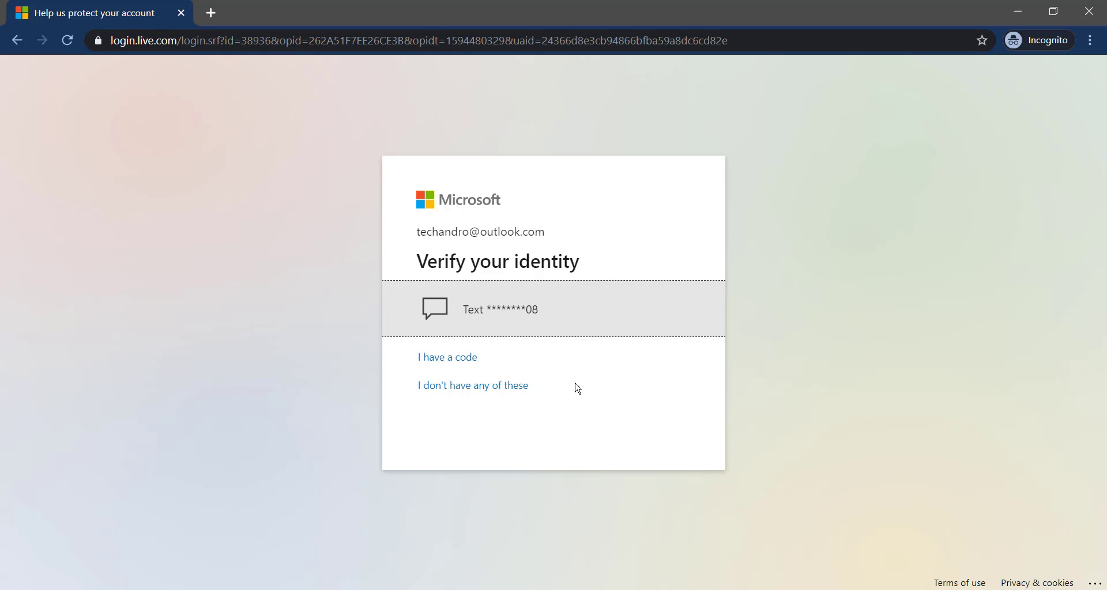
pyautogui.moveTo(617, 314)
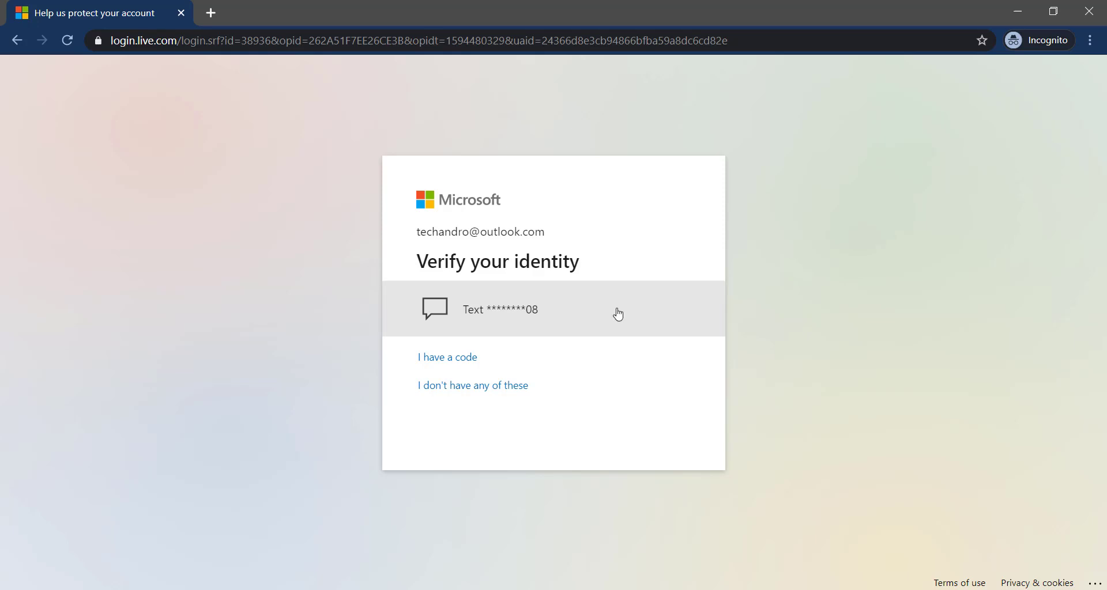
pyautogui.moveTo(557, 319)
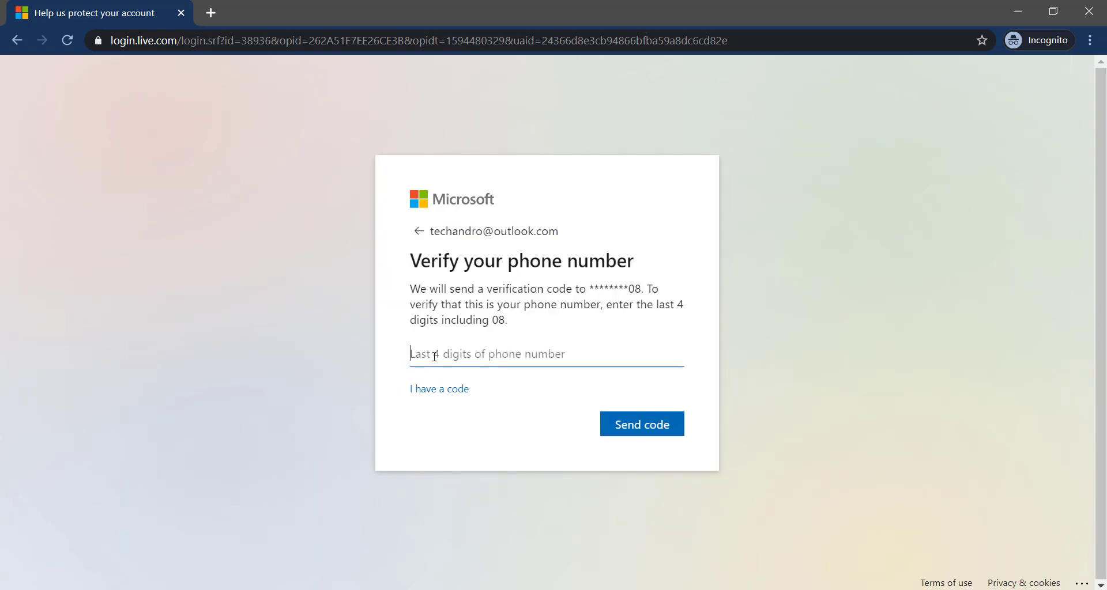
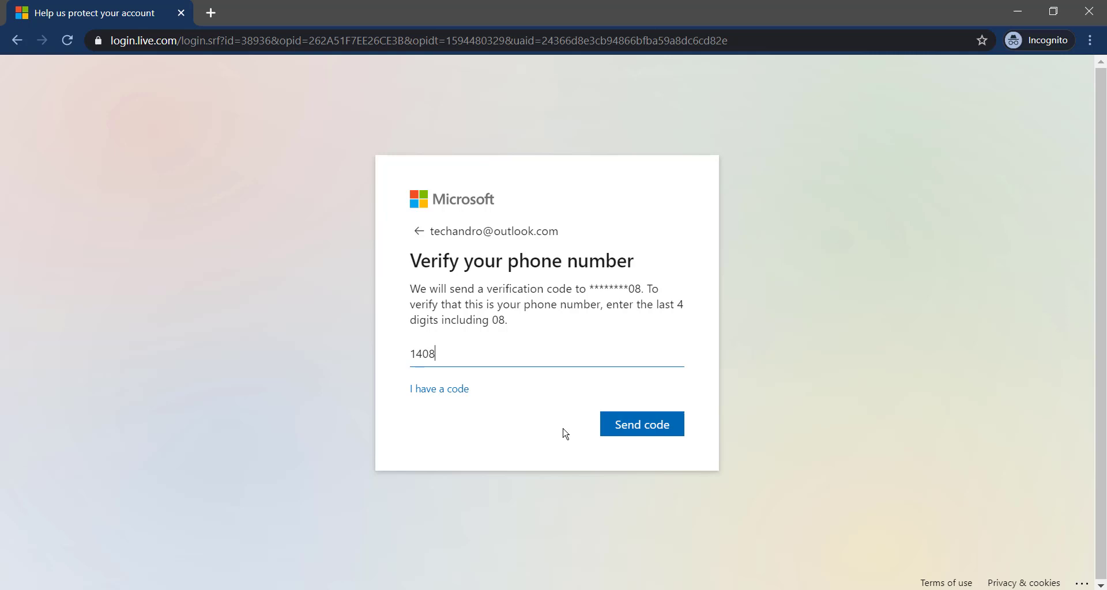
pyautogui.click(640, 424)
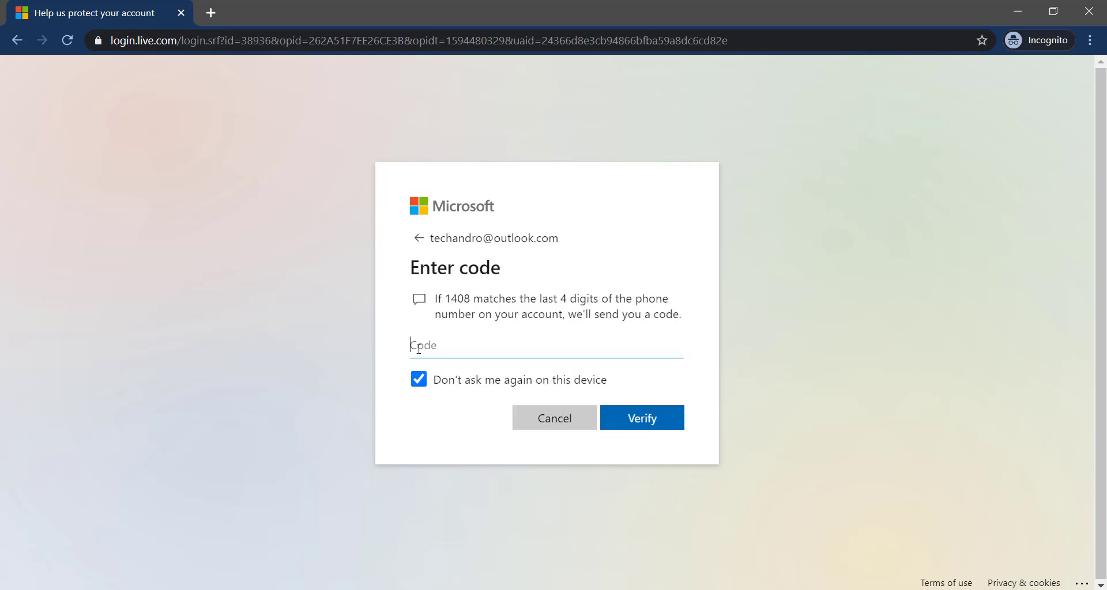
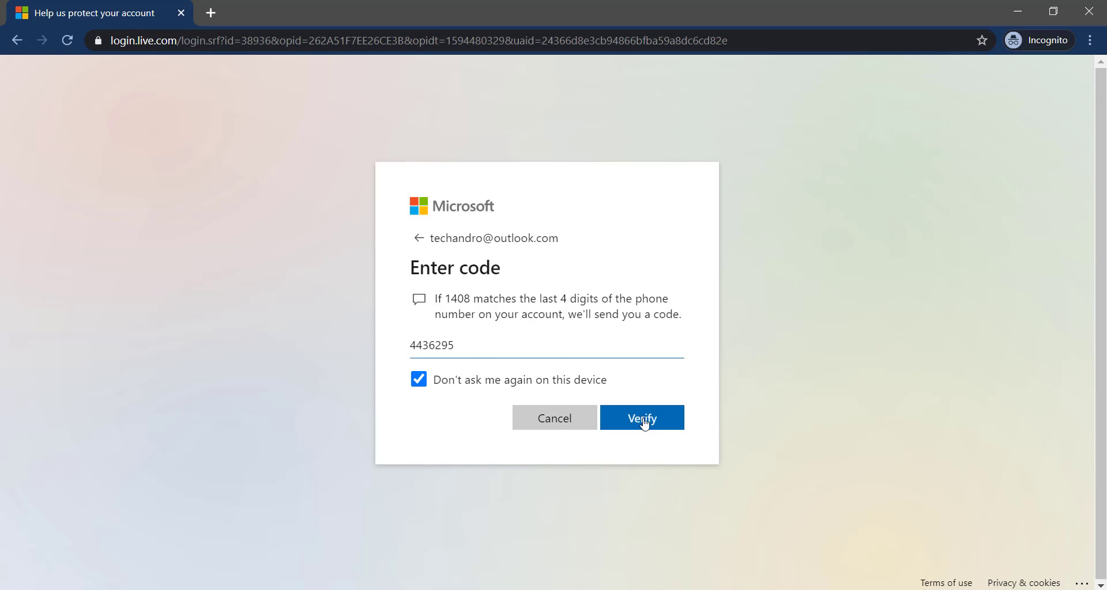
pyautogui.click(641, 417)
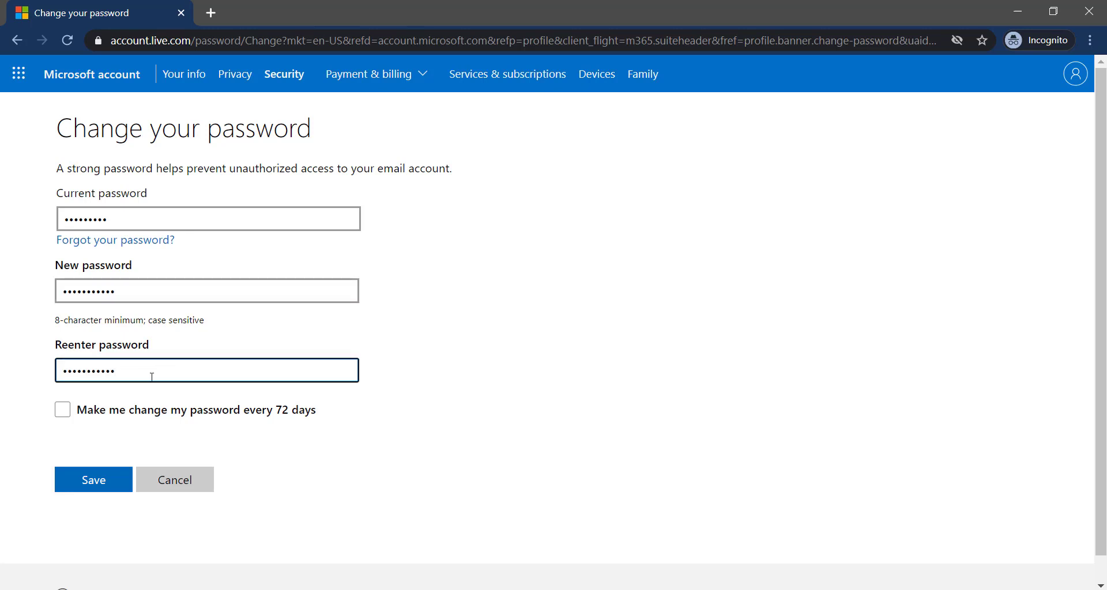
# Save the new password entered twice, returning to the Your info page
pyautogui.click(92, 480)
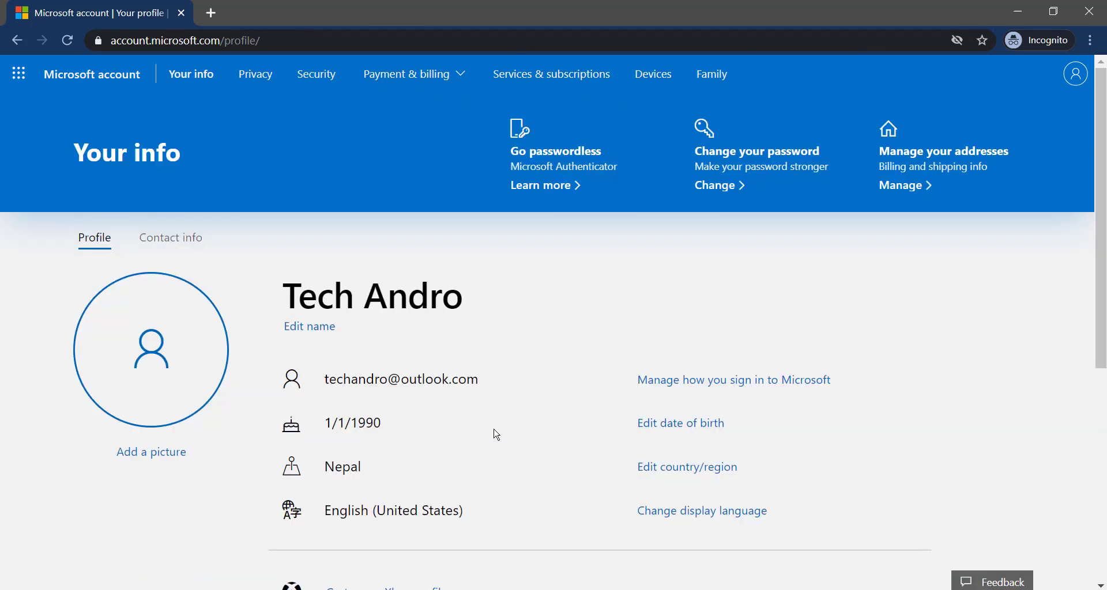